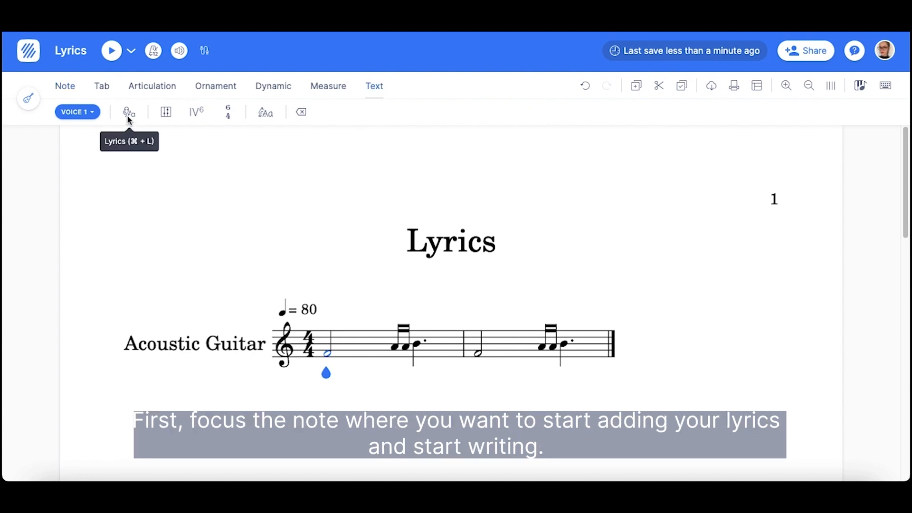
Enter the first lyric line 'I love' and begin 'singing' under the opening notes.
click(129, 112)
text(I love)
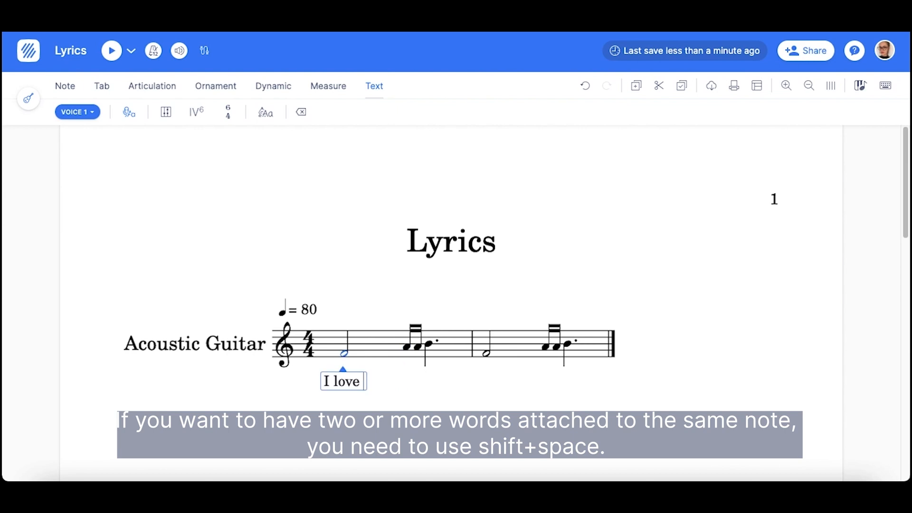
text(singing)
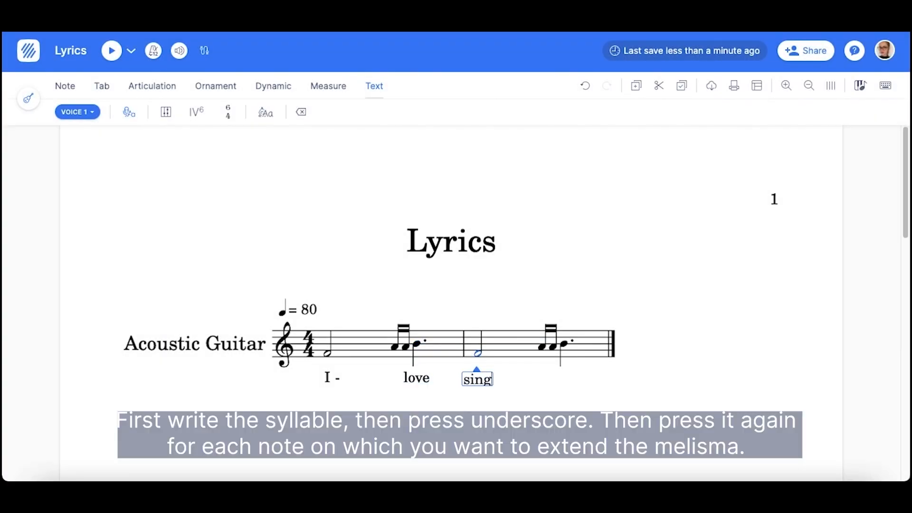
Extend 'sing' with a melisma across the next notes and finish with 'ing'.
key(underscore)
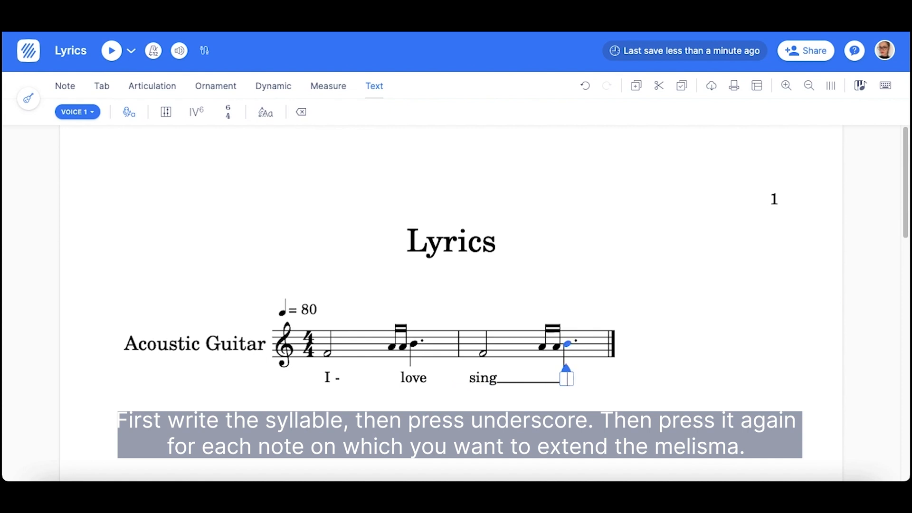
text(ing)
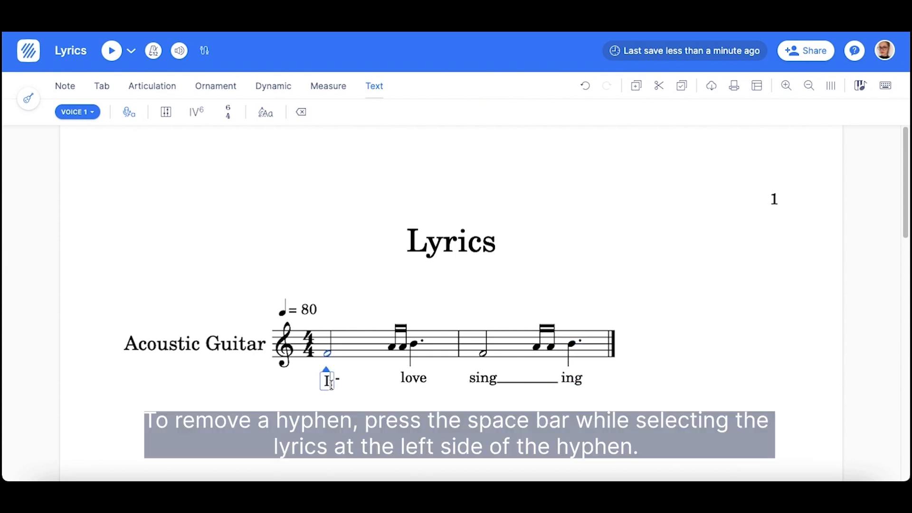
Drop the hyphen after 'I' and the melisma so the lyric reads 'I love singing'.
key(space)
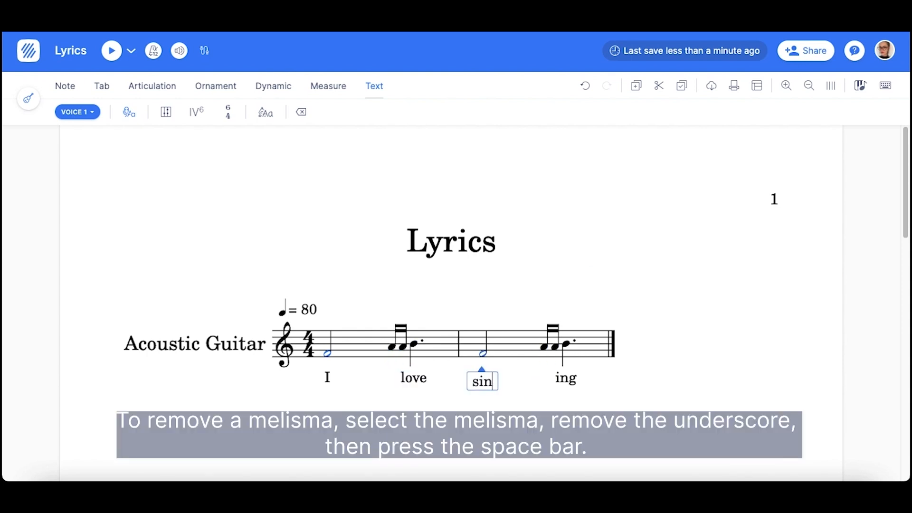
text(ging)
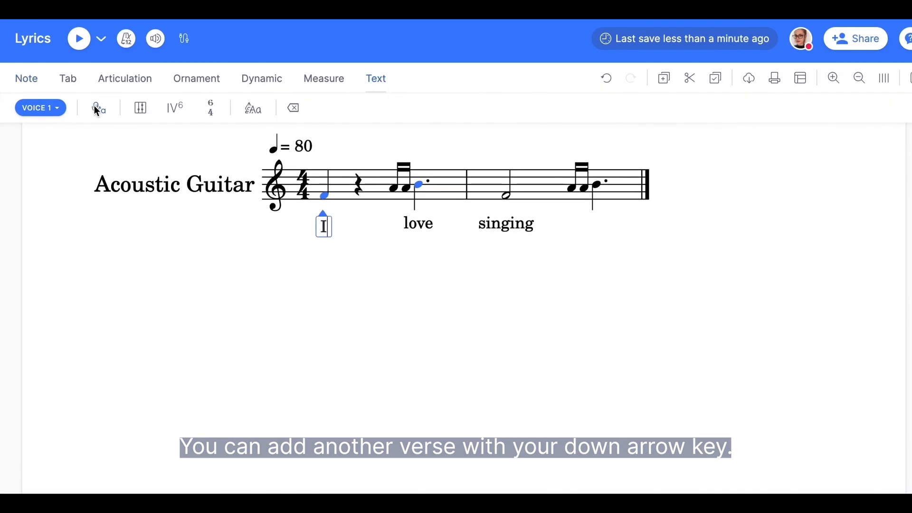
Write verse two 'I love singing too' beneath the first verse.
key(down)
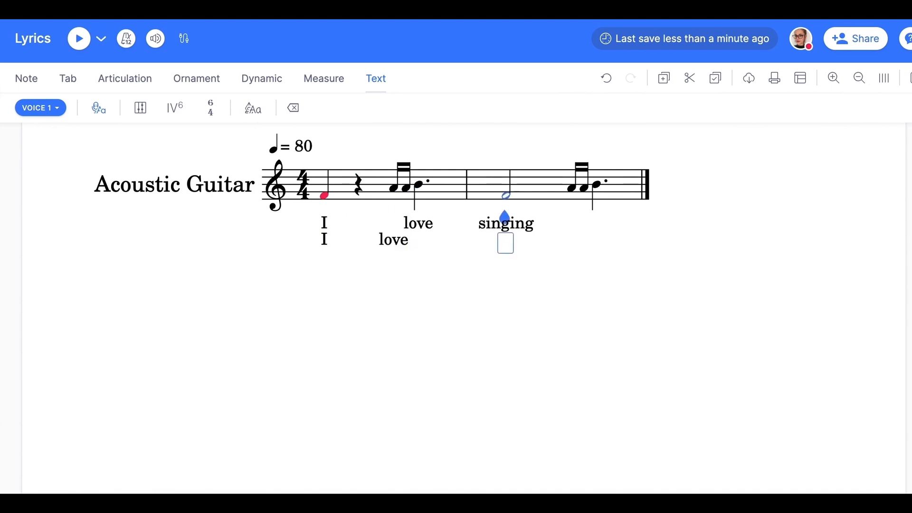
text(singing)
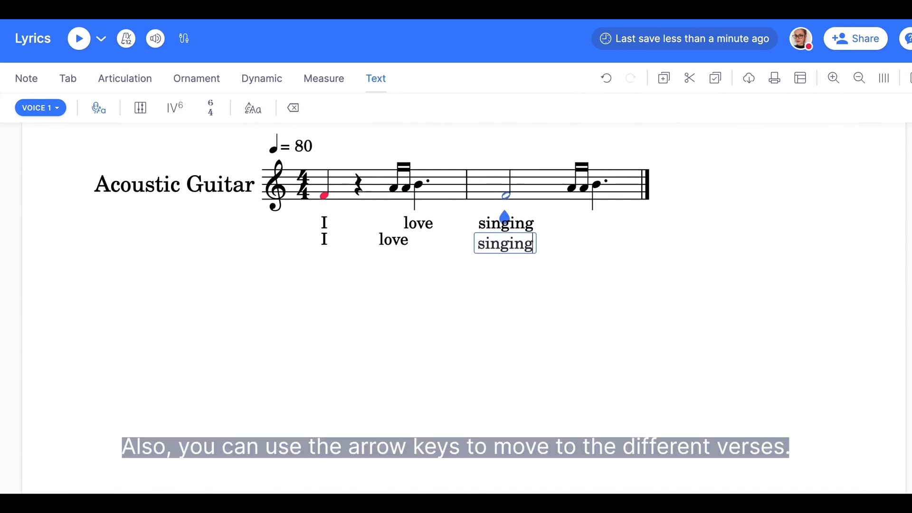
key(Right)
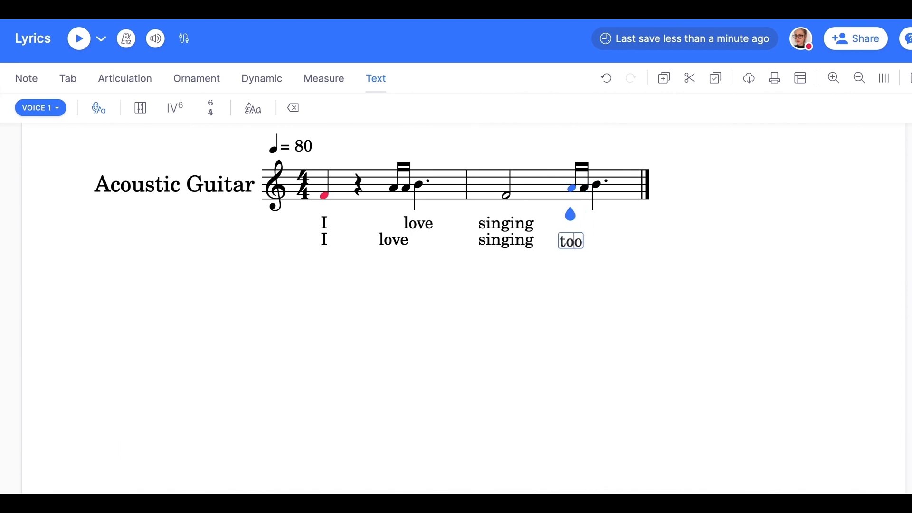
click(504, 243)
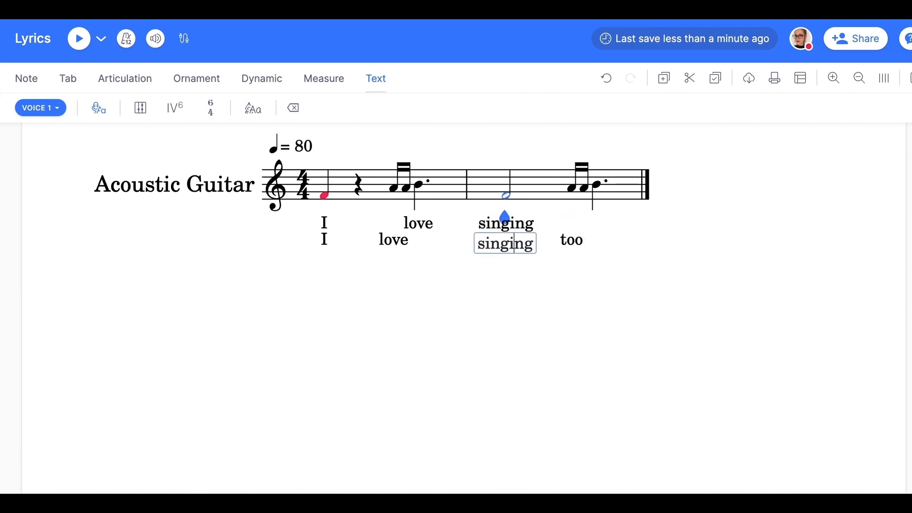